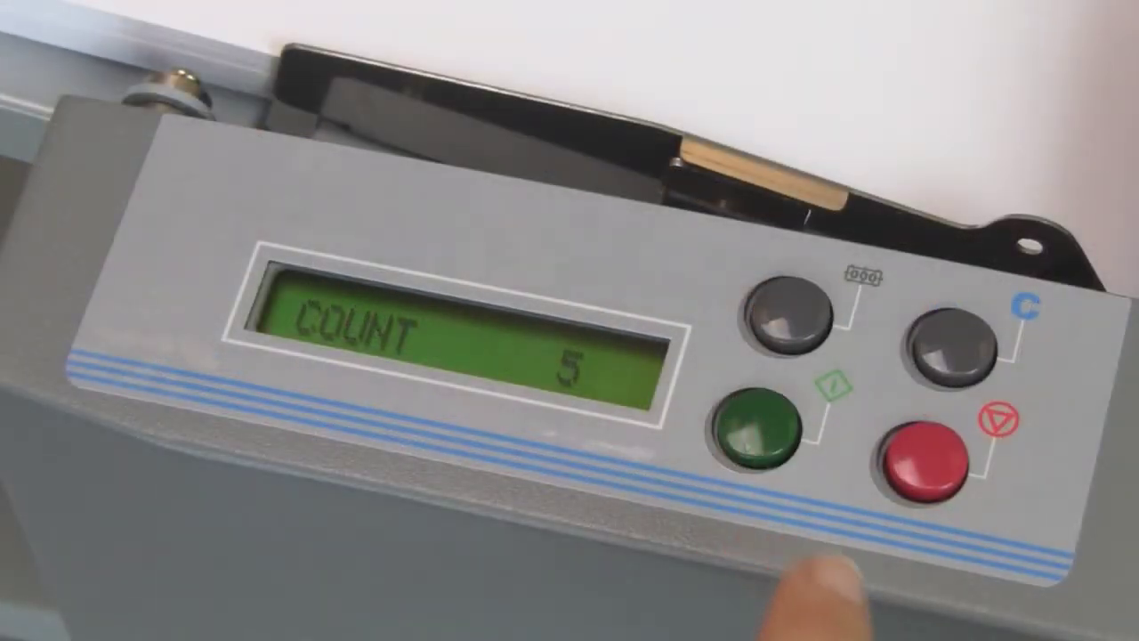
Step: Advance from the COUNT screen showing 5 sheets to the TimeSet pause screen reading 01 seconds
left_click(929, 454)
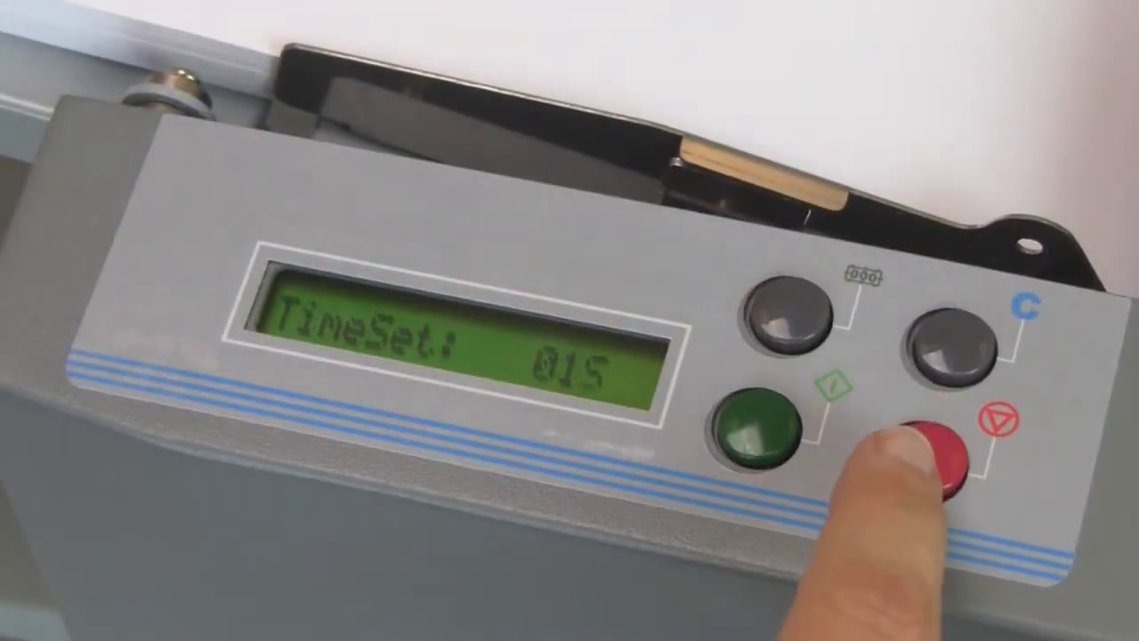